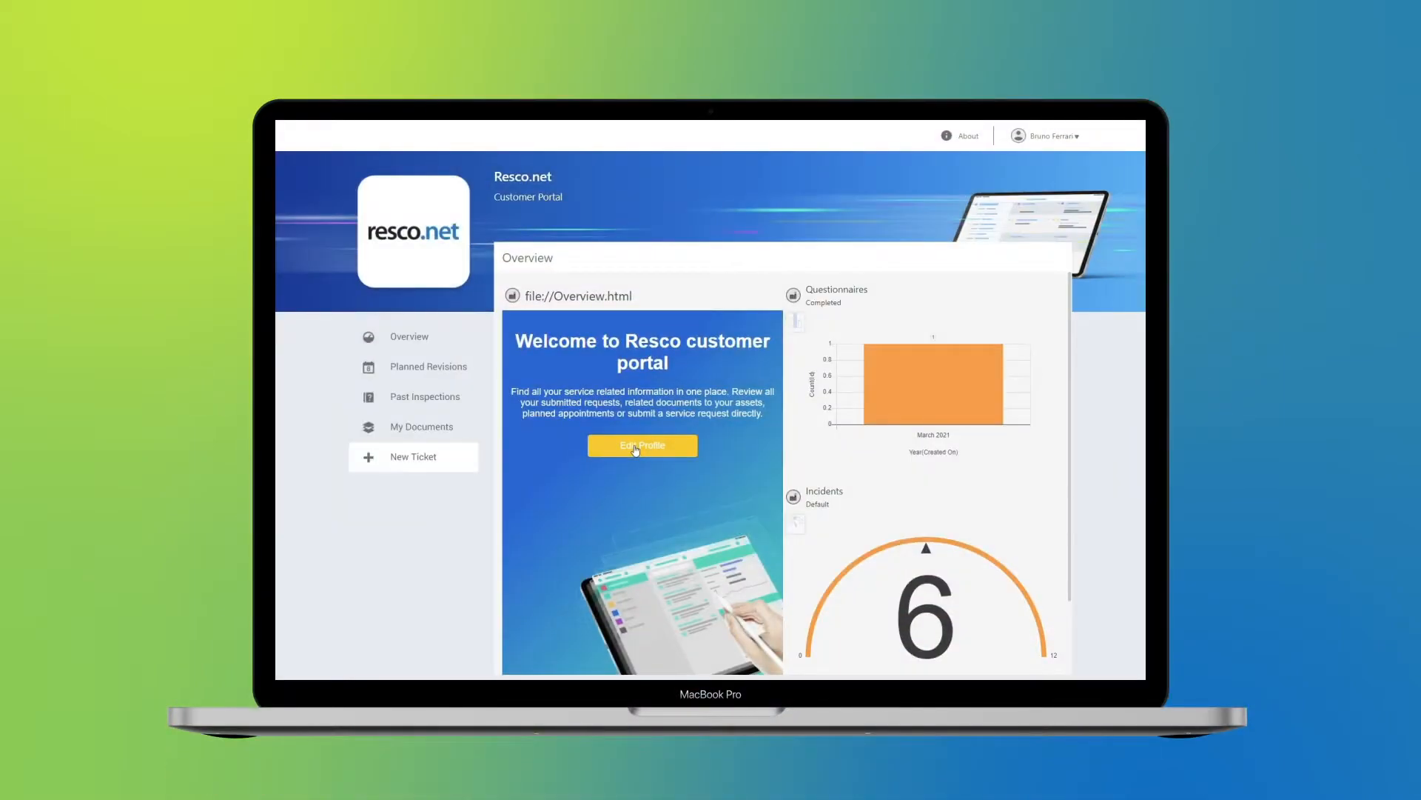
# - Open the Planned Revisions calendar showing the Crown Business Center repair appointment
pyautogui.click(641, 445)
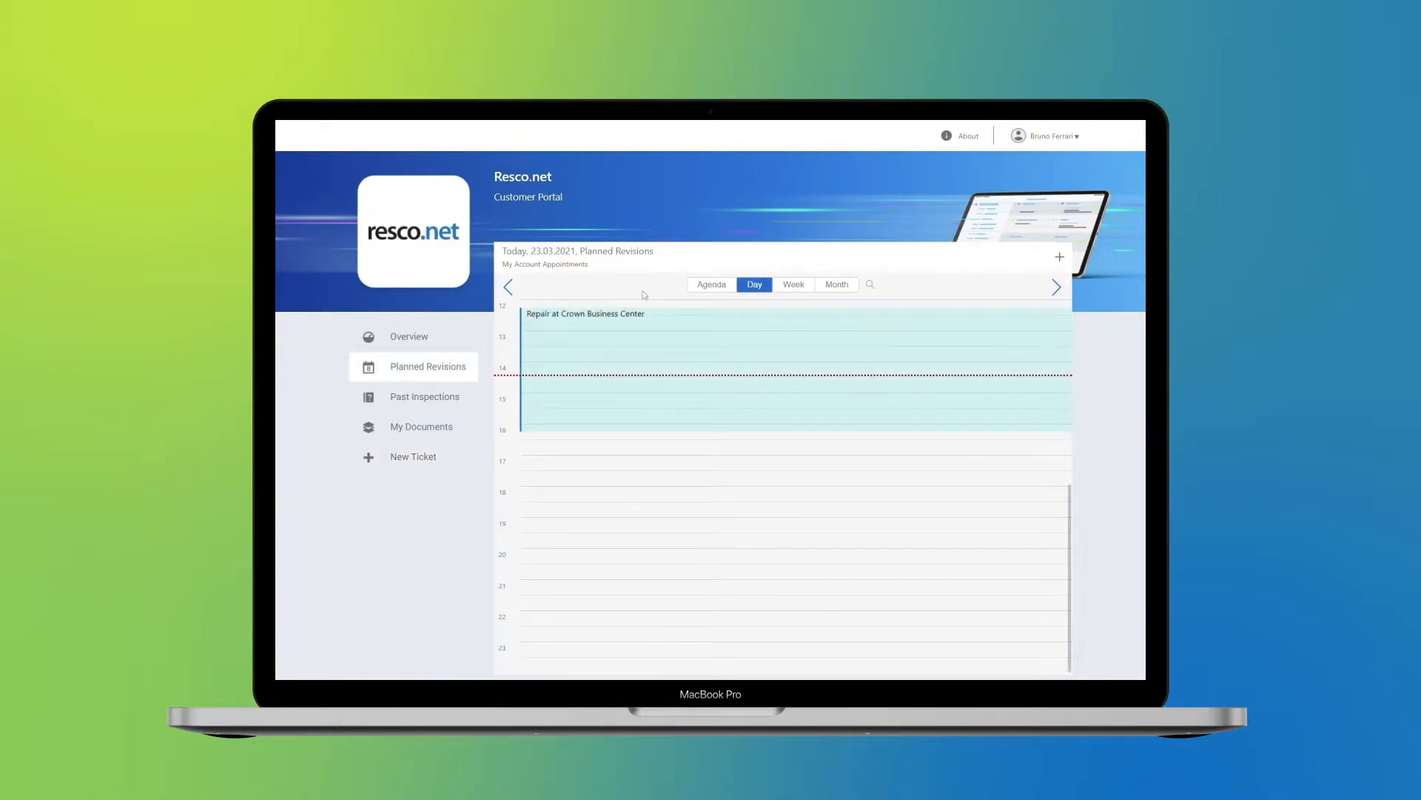
# - View the week's agenda, open the Crown Business Center repair, and list its past inspections
pyautogui.click(712, 284)
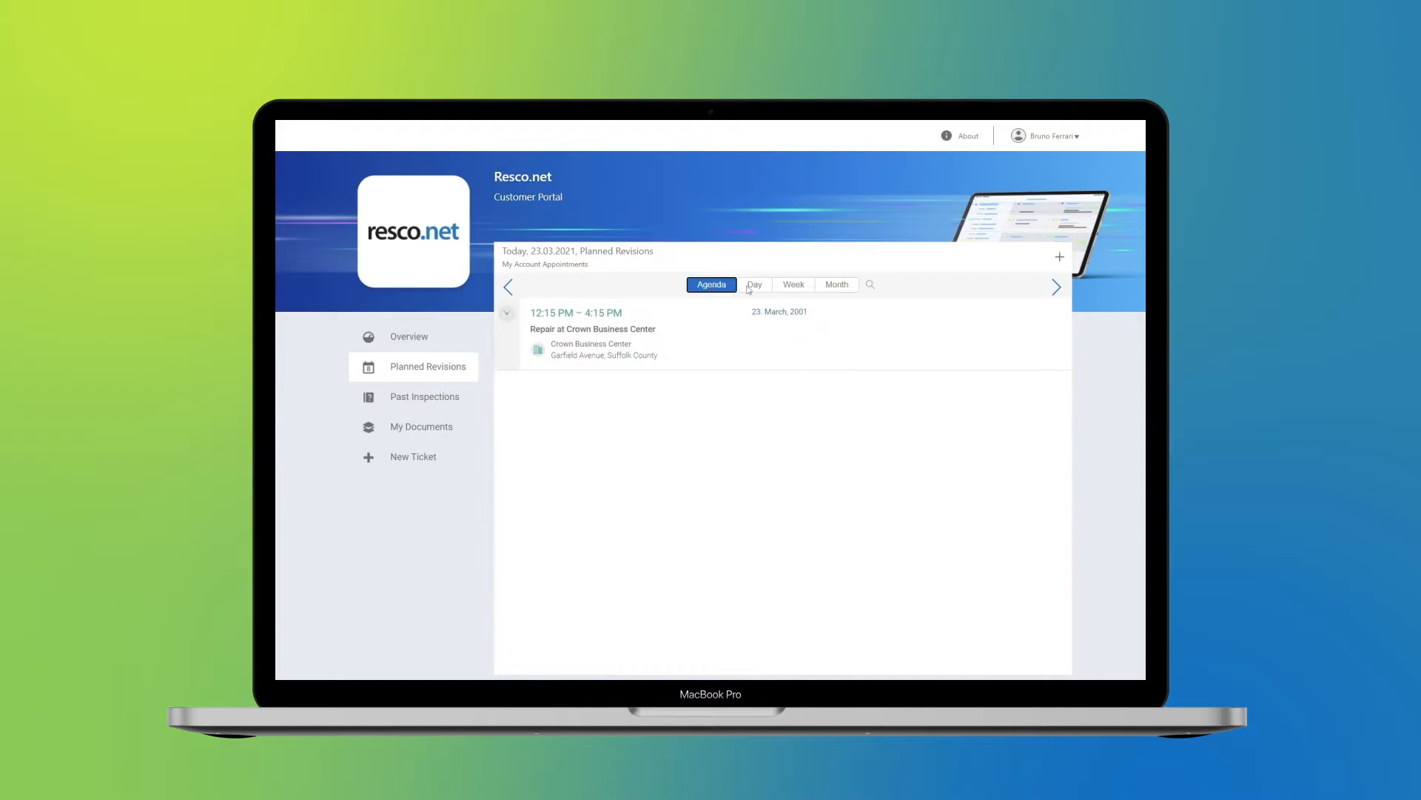
pyautogui.click(793, 283)
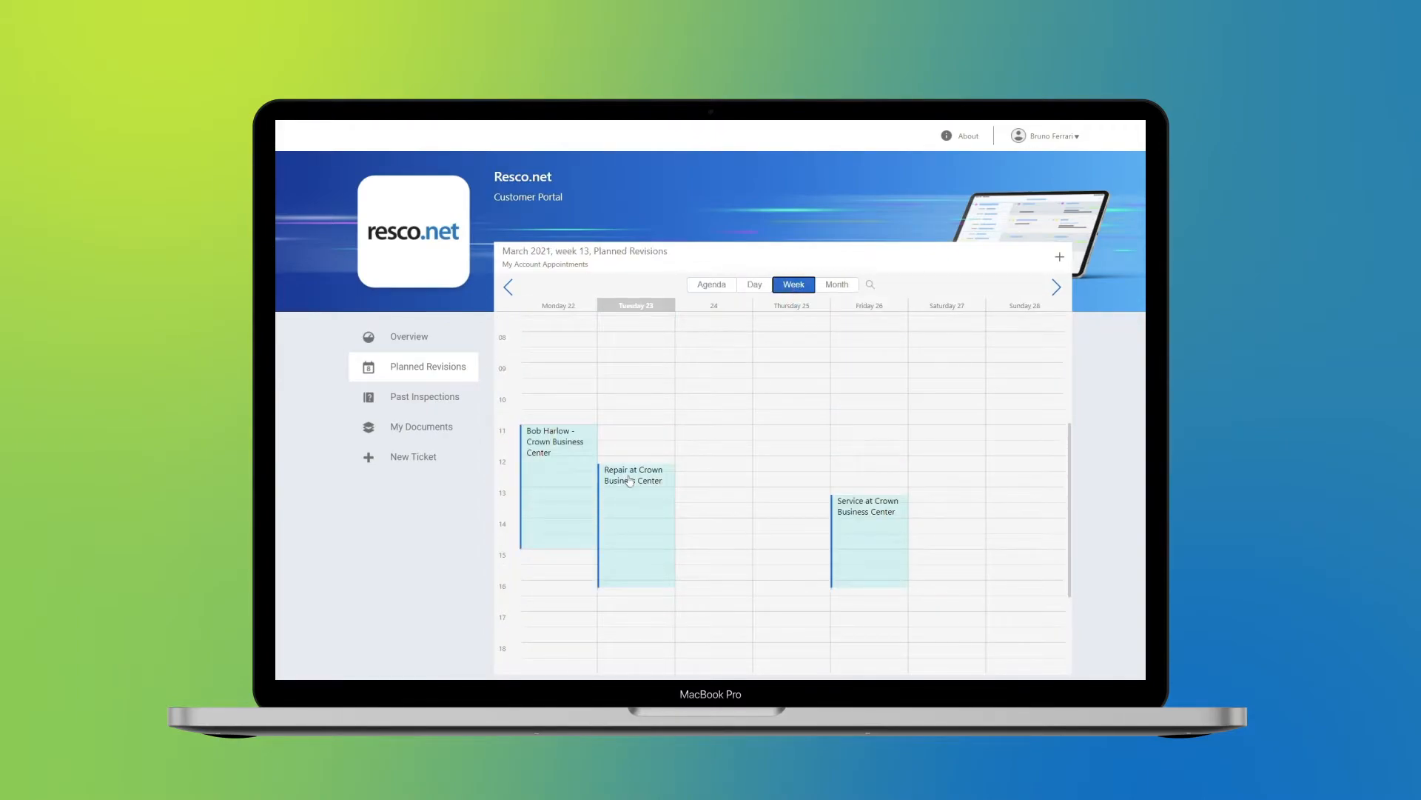
pyautogui.click(634, 474)
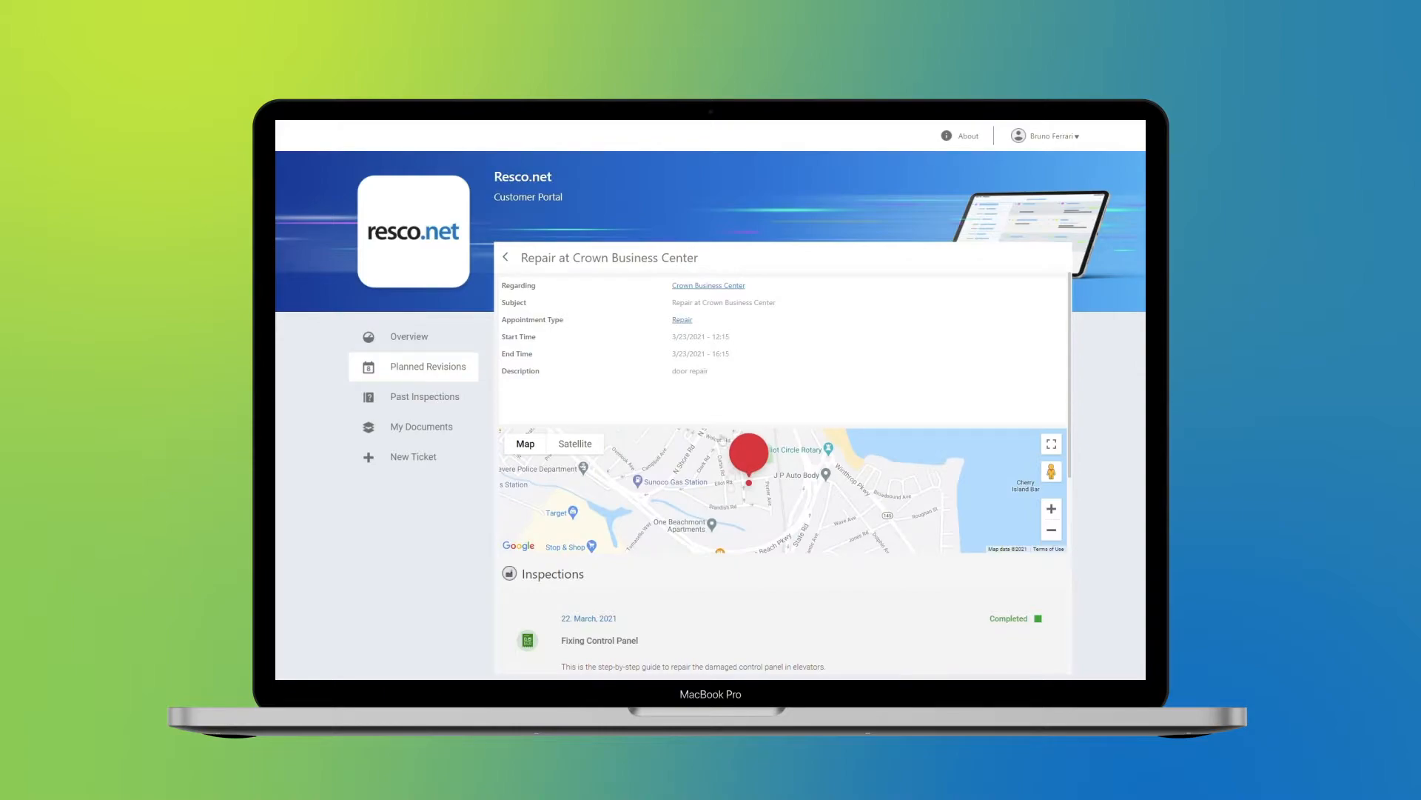
pyautogui.click(423, 396)
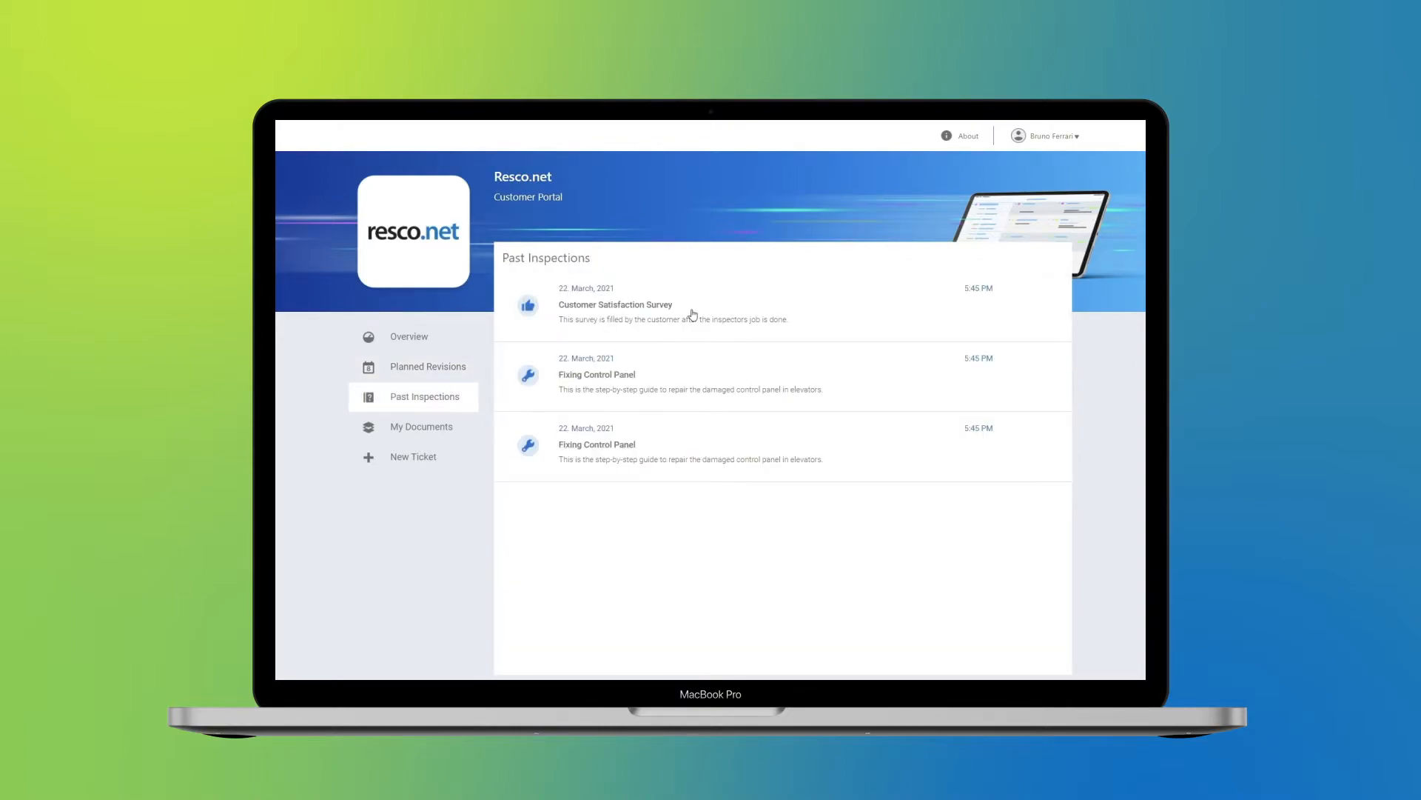
# - Read AutomaticReport 200413_161000 from My Documents, then start a new ticket for Crown Business Center
pyautogui.click(615, 305)
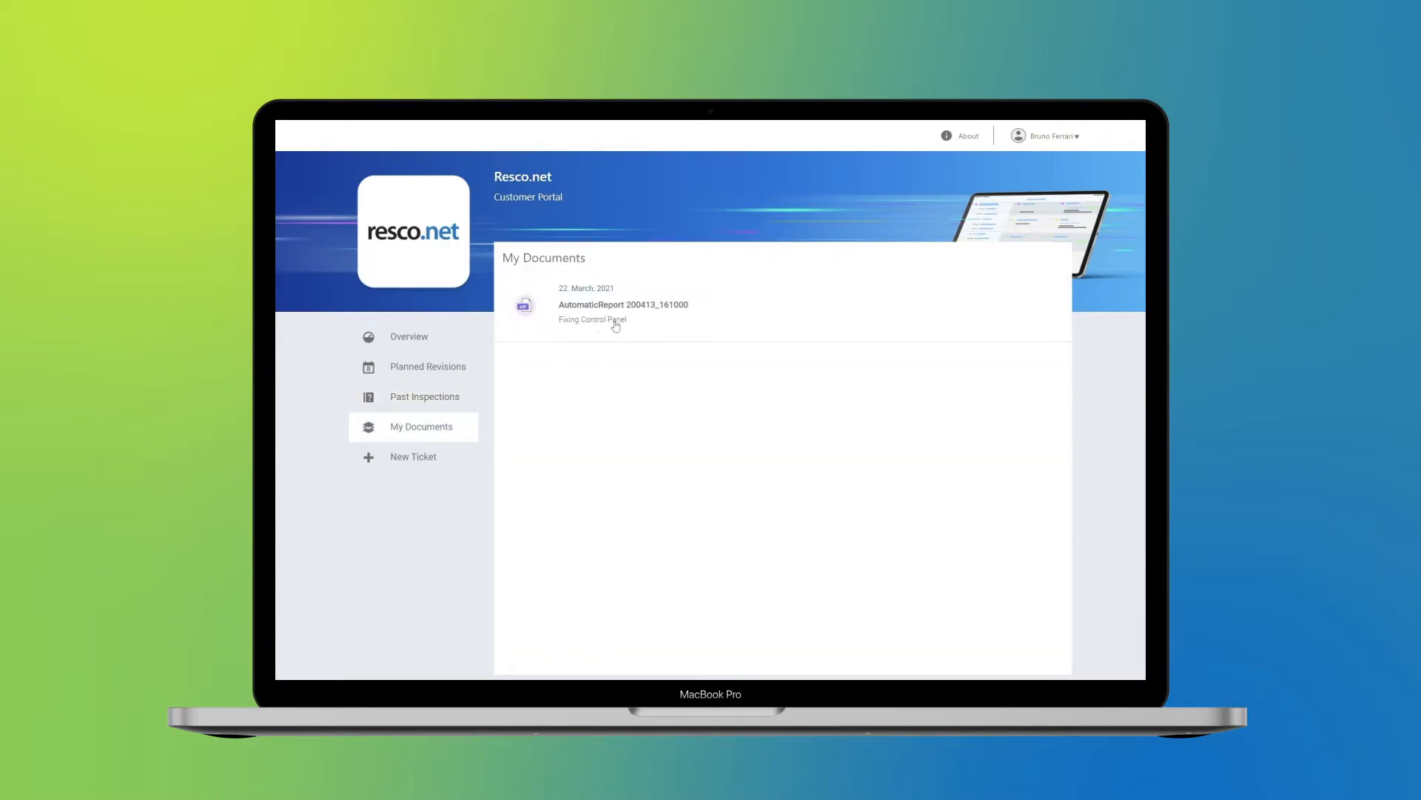
pyautogui.click(623, 311)
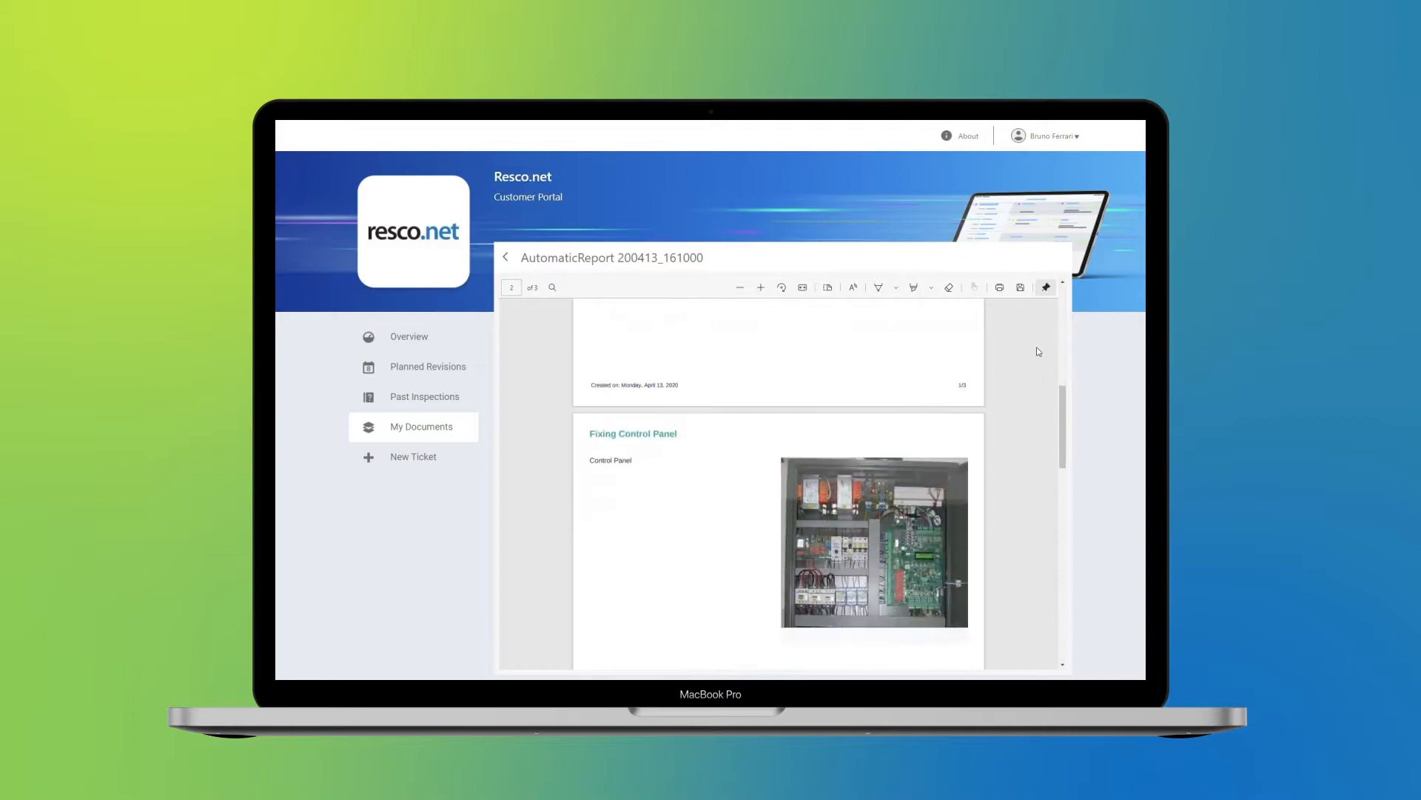
pyautogui.scroll(-3)
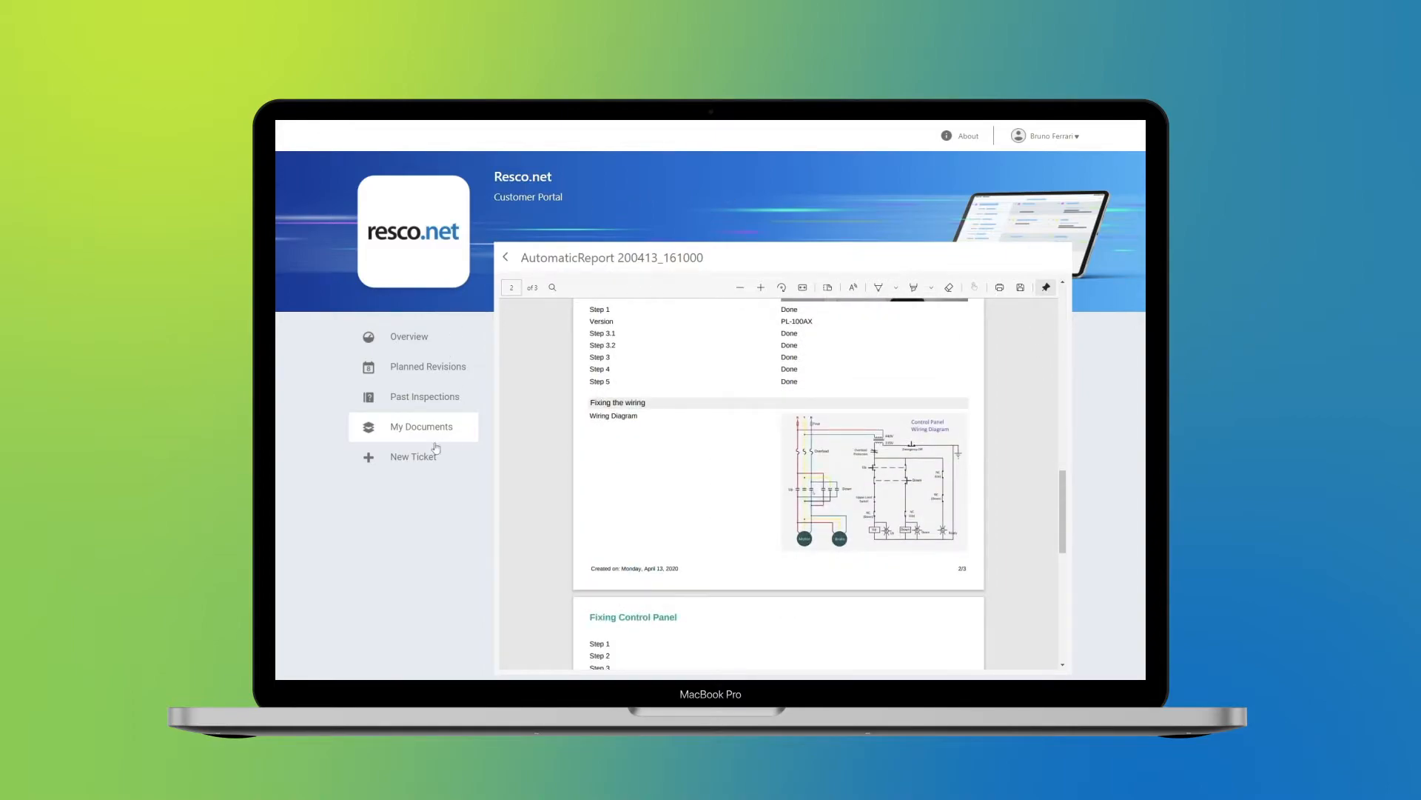
pyautogui.click(413, 456)
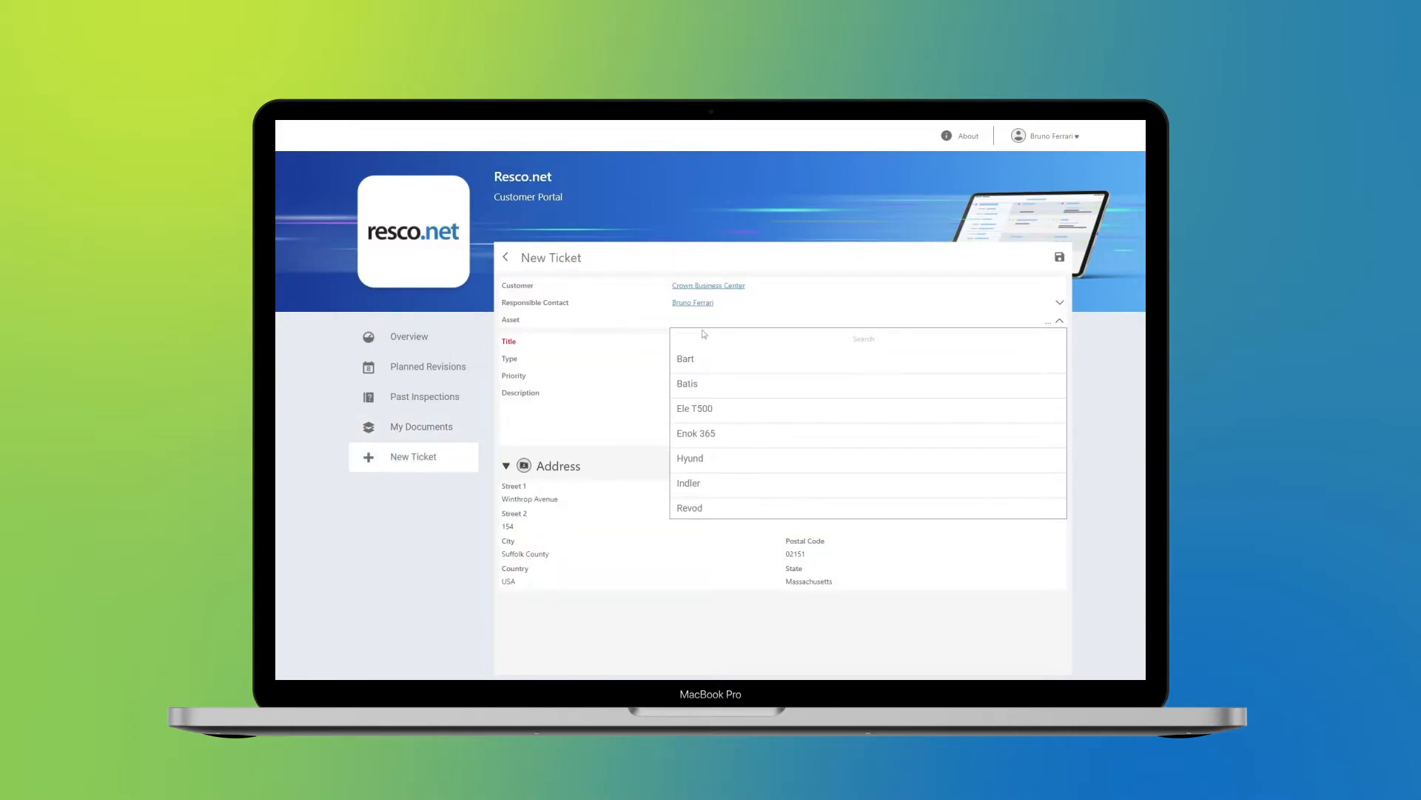
# - Submit a ticket for asset Indler described as 'My front window is broken'
pyautogui.click(689, 483)
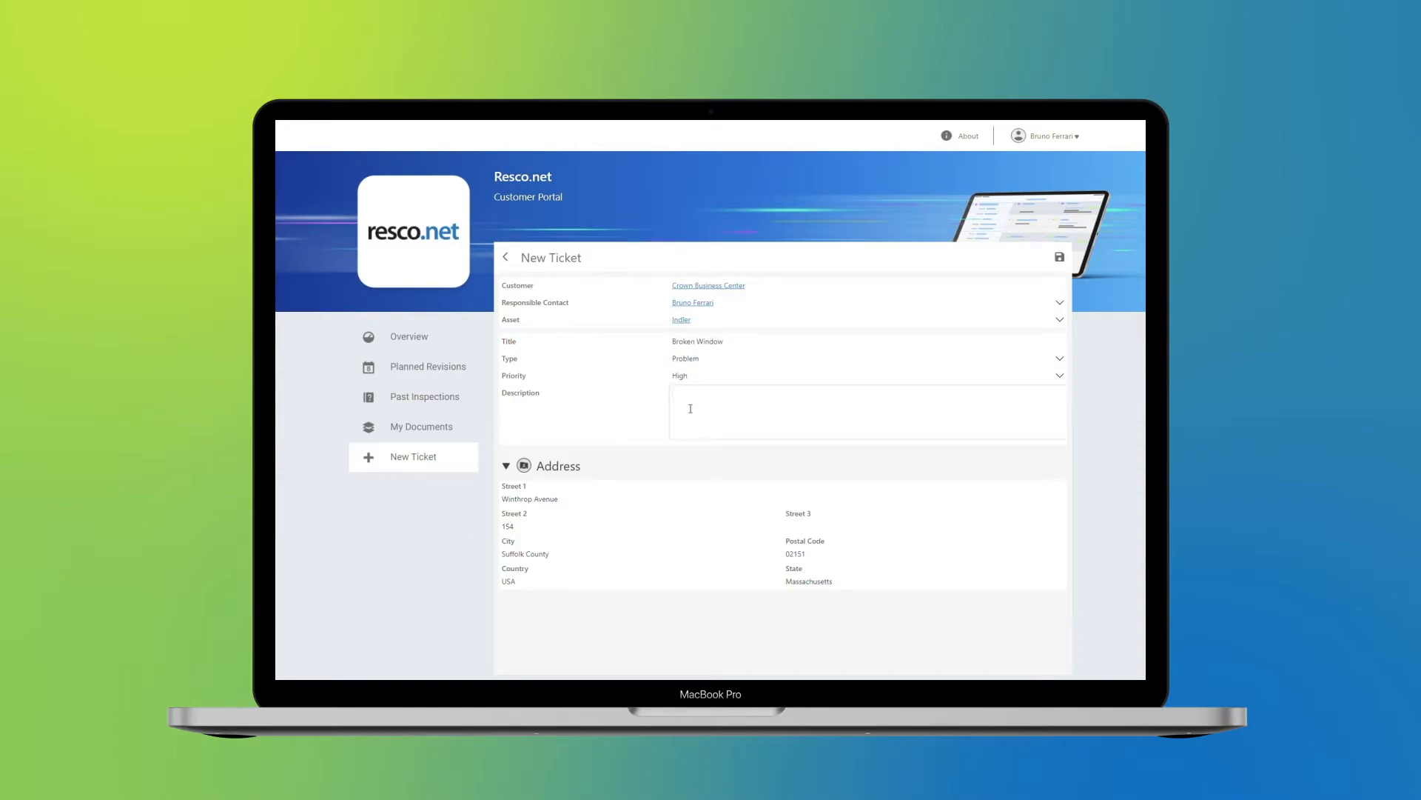
pyautogui.write('My front window is broken')
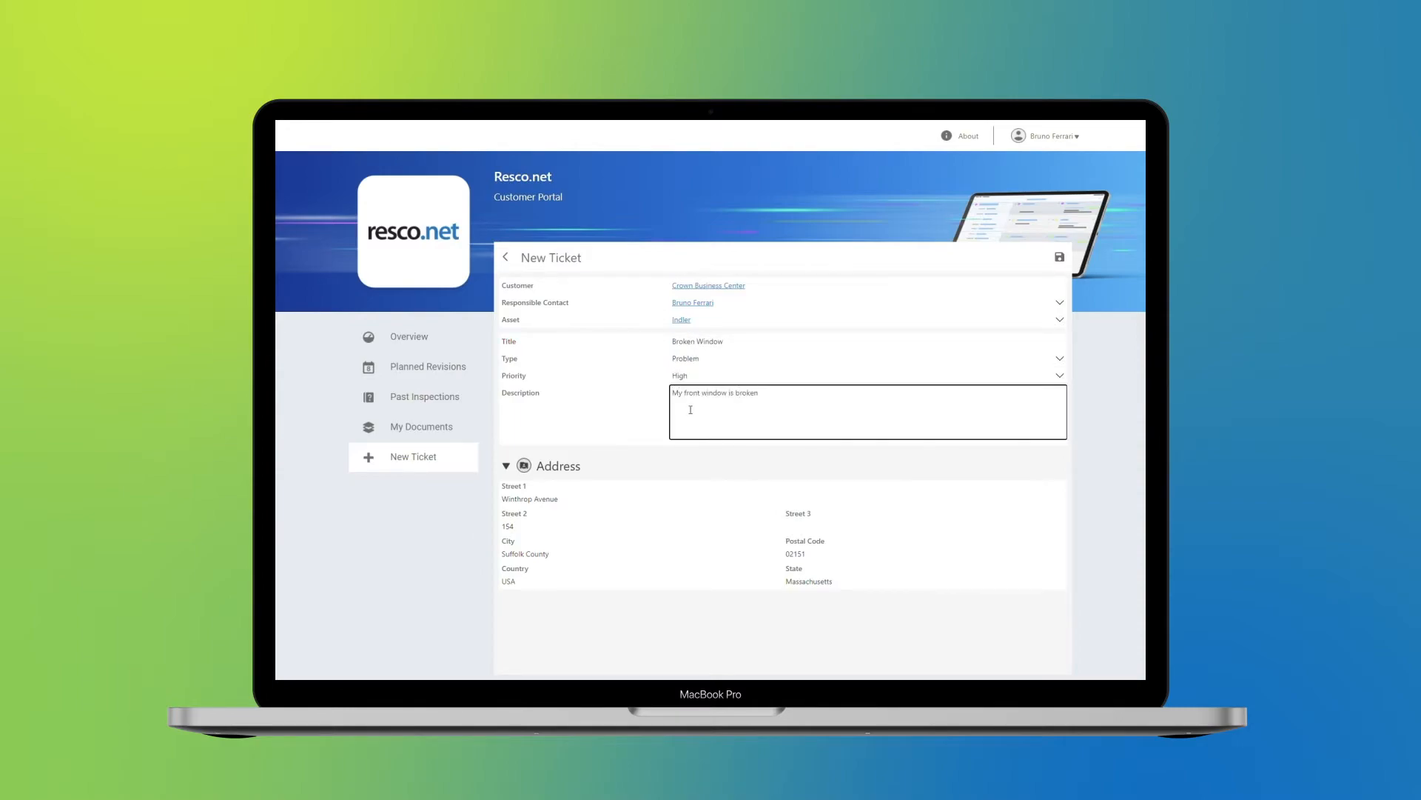
pyautogui.click(1058, 257)
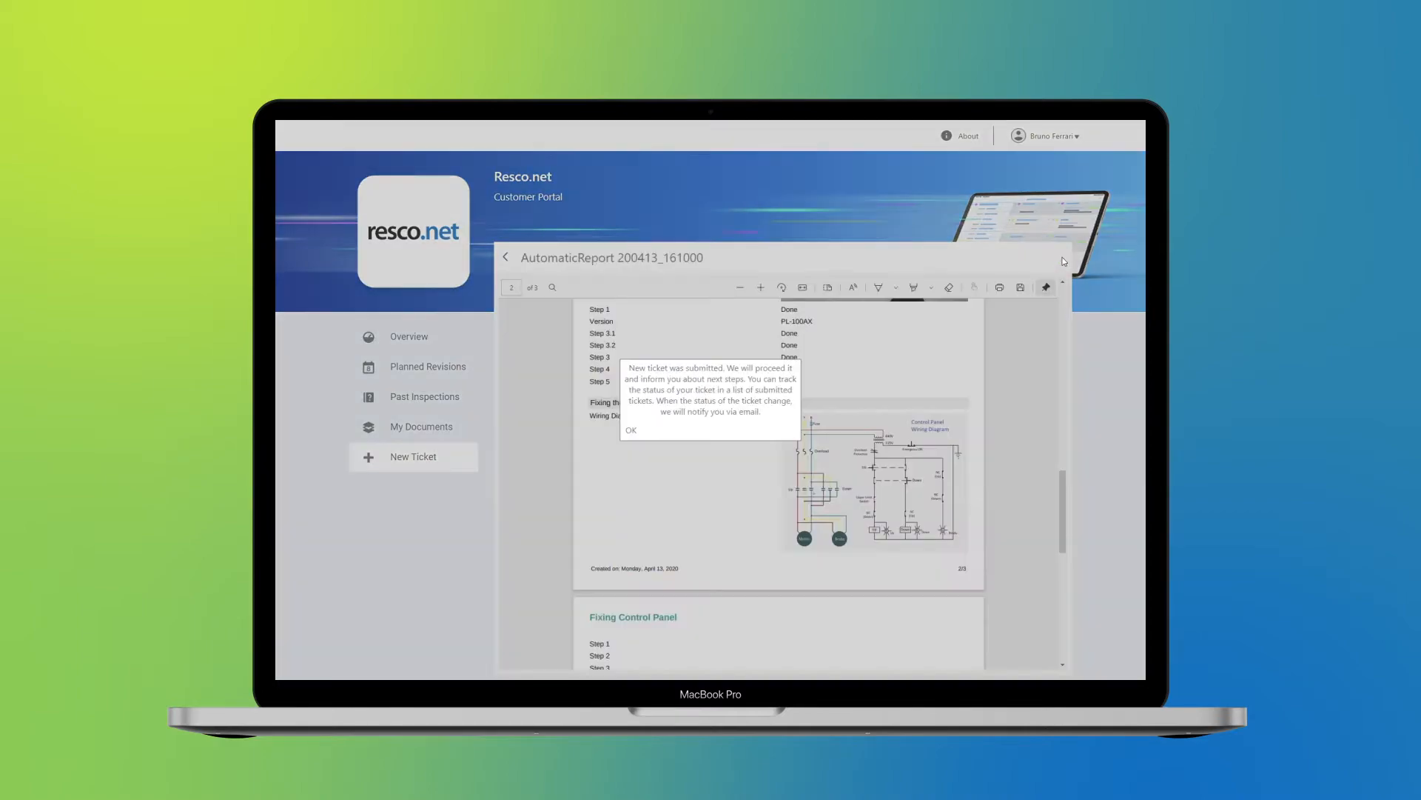
pyautogui.click(631, 429)
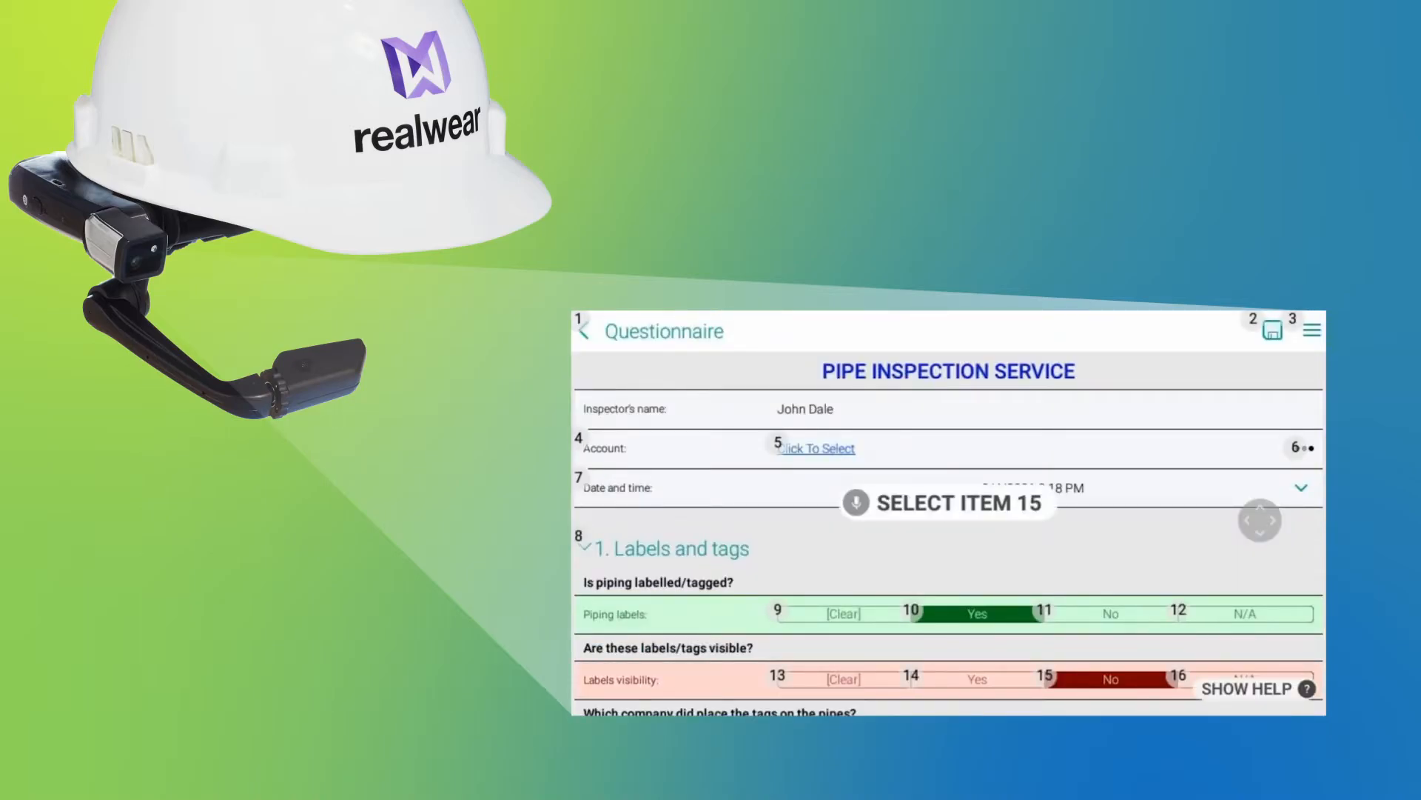
# - Select Copper and Flexible pipe types and set the date to February 3, 2021
pyautogui.scroll(-3)
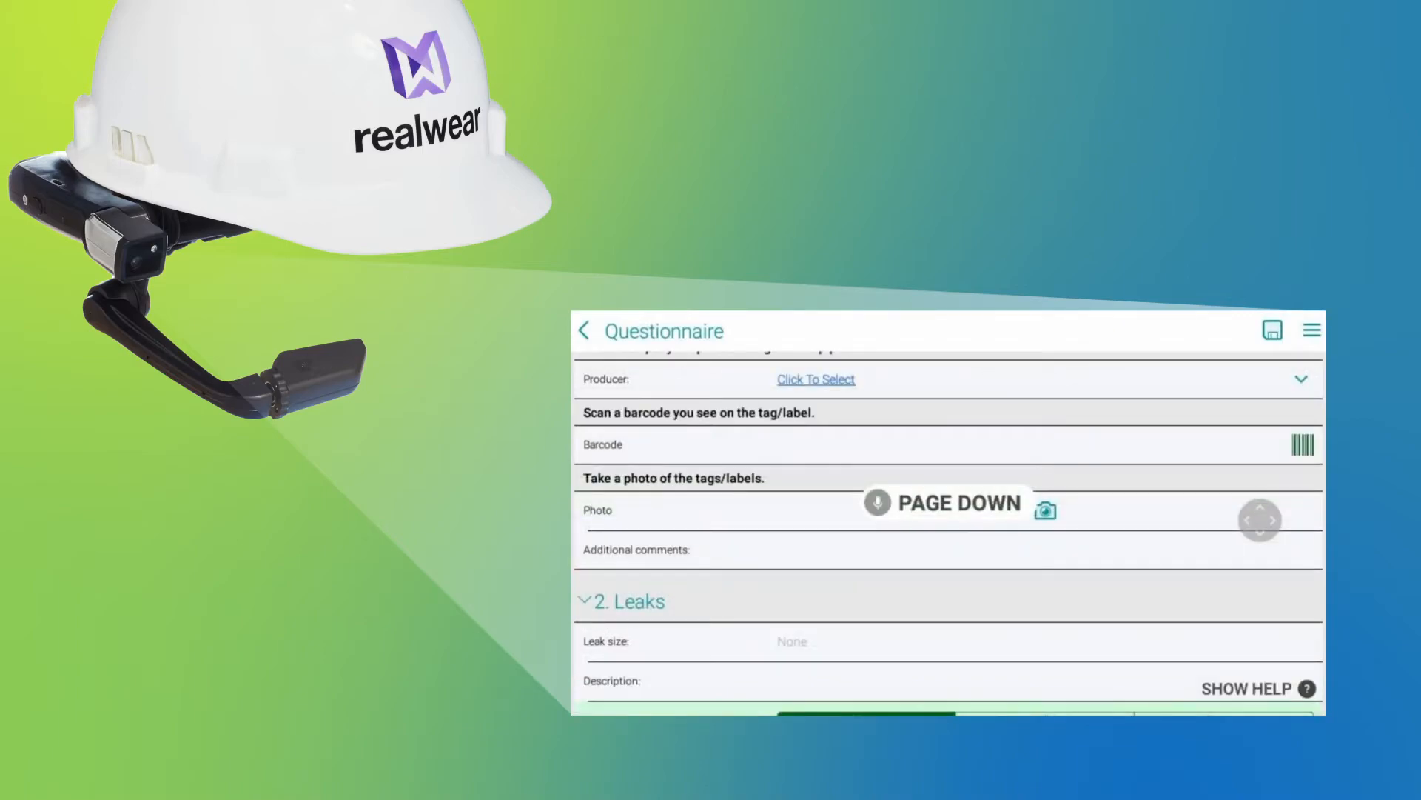
pyautogui.scroll(-3)
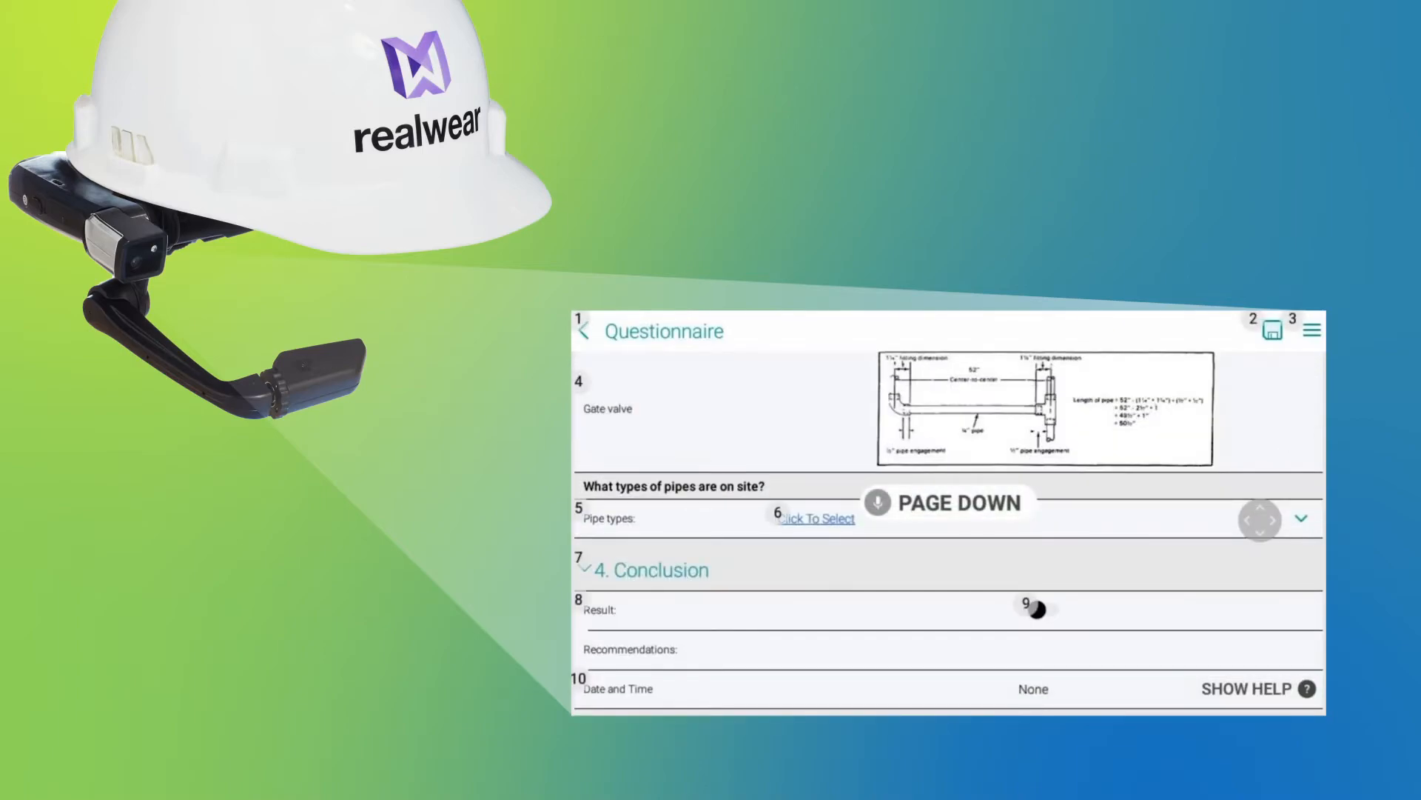
pyautogui.click(812, 518)
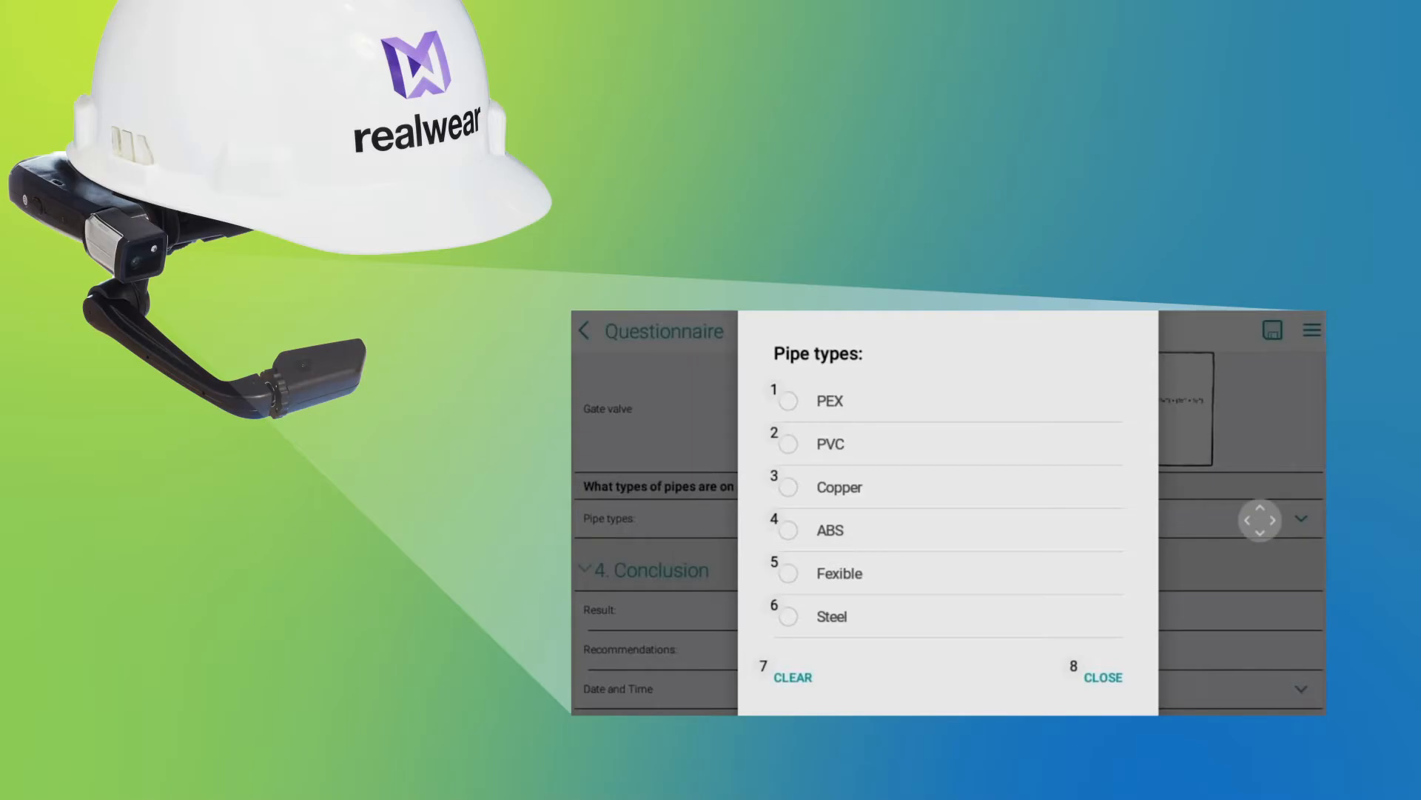
pyautogui.click(828, 487)
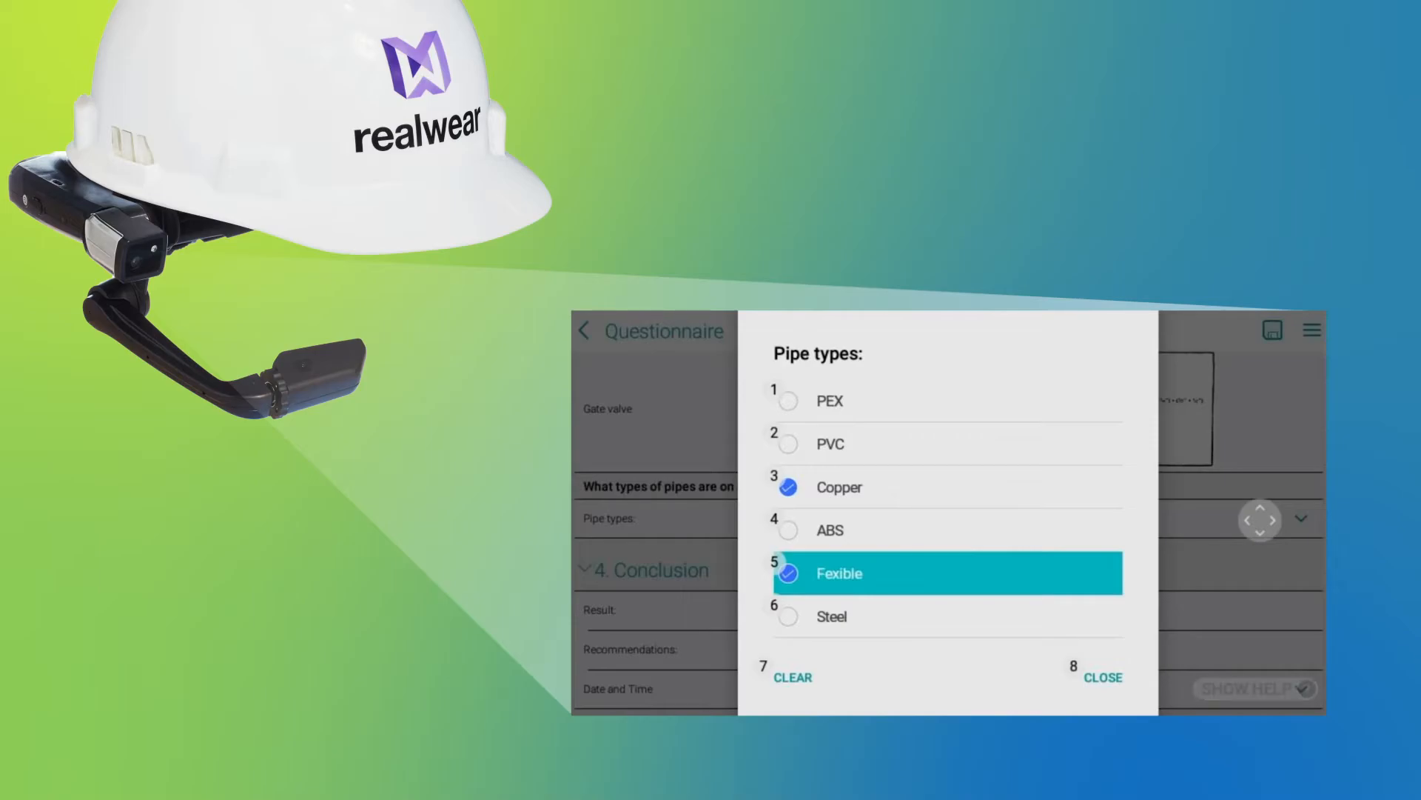
pyautogui.click(1102, 676)
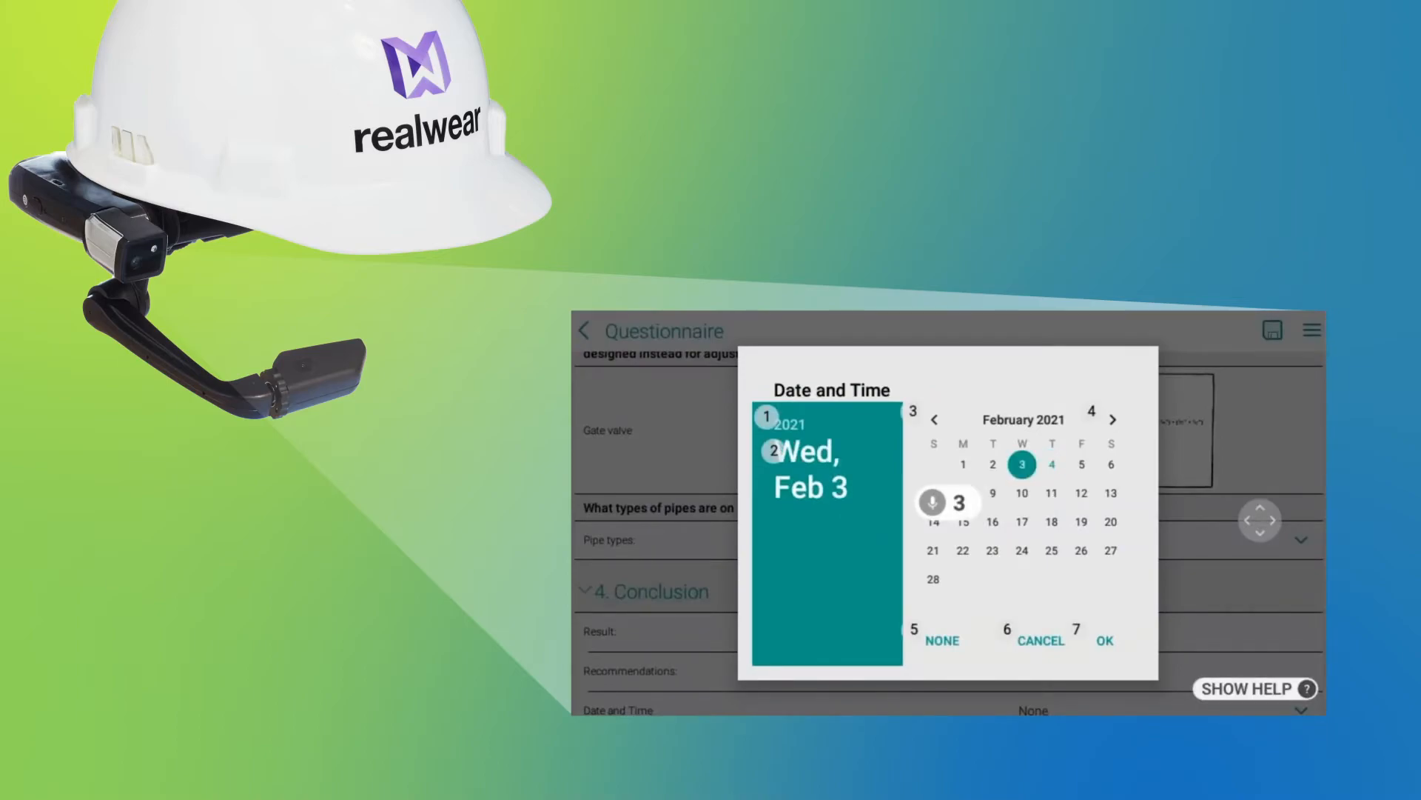
pyautogui.click(1115, 419)
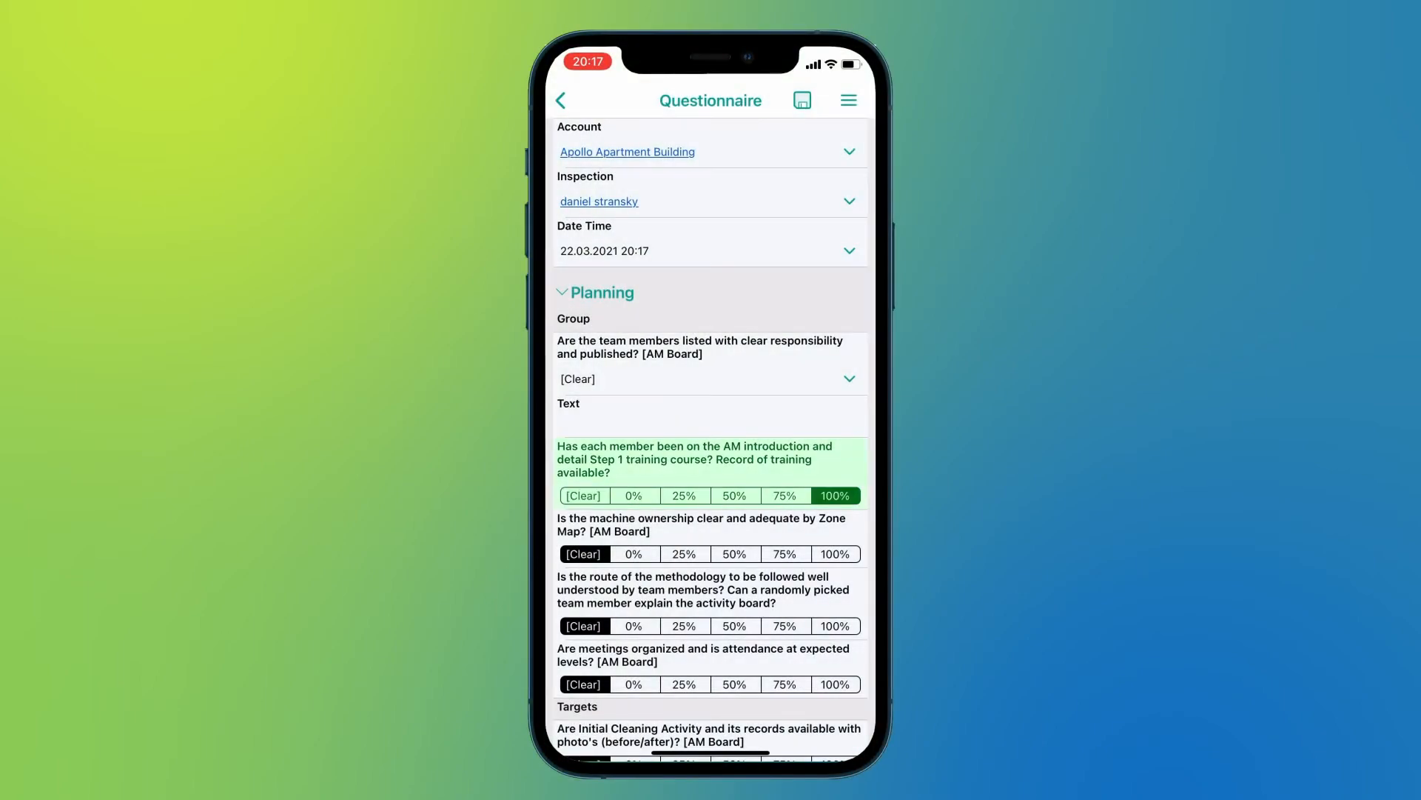
# - Scroll through the maintenance checklist and complete it with a report
pyautogui.scroll(-3)
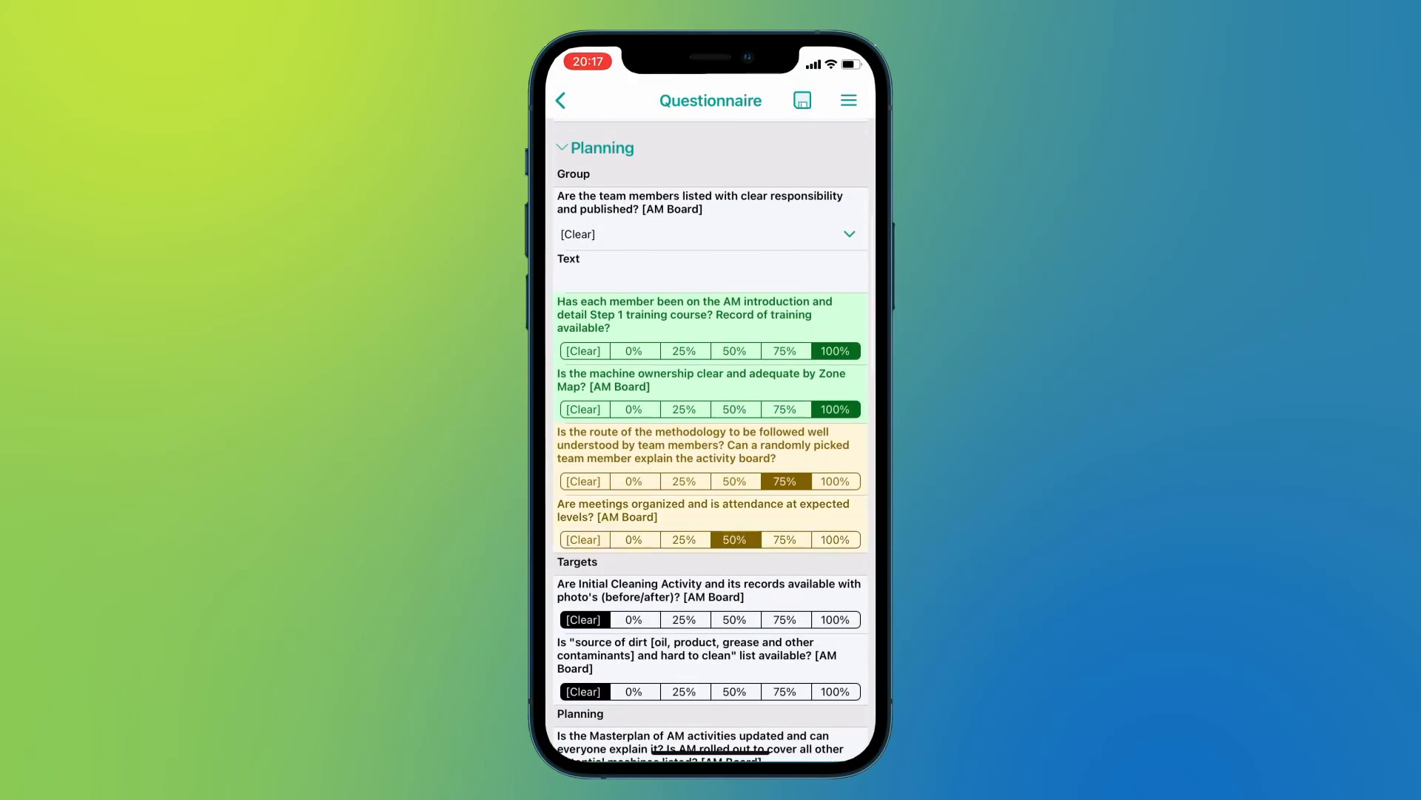
pyautogui.scroll(-3)
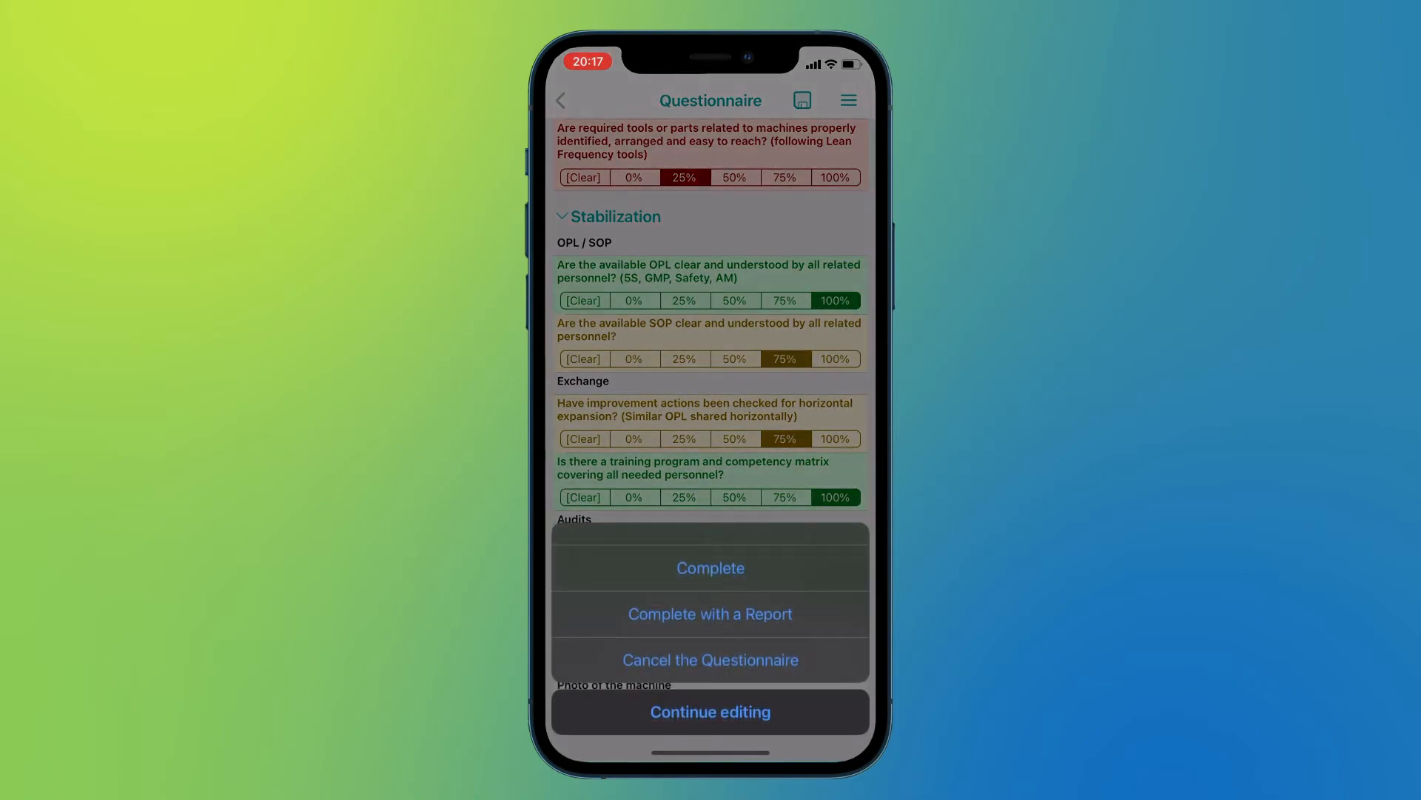
pyautogui.click(710, 614)
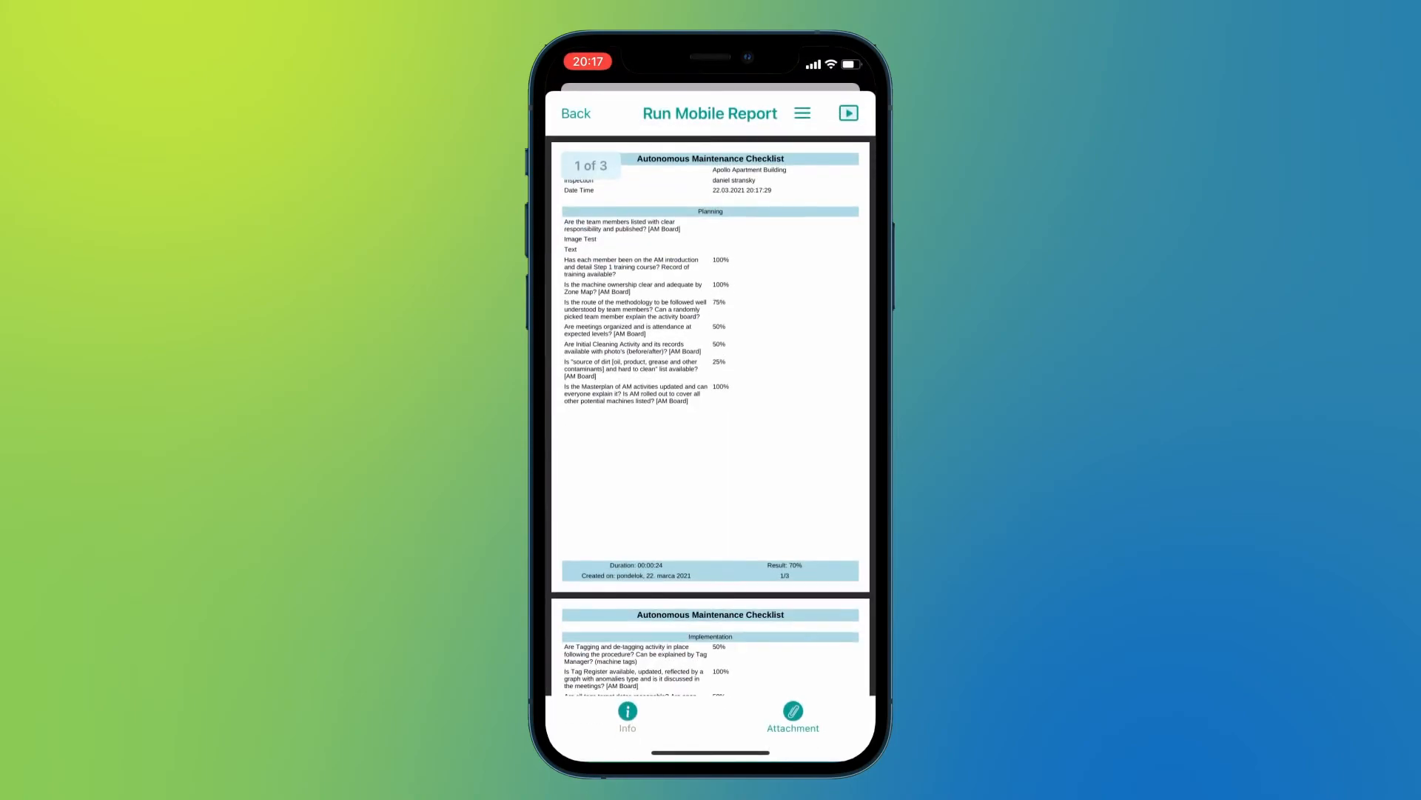
# - Send the checklist report to DocuSign, sign the signature field, and adopt the drawn signature
pyautogui.click(848, 114)
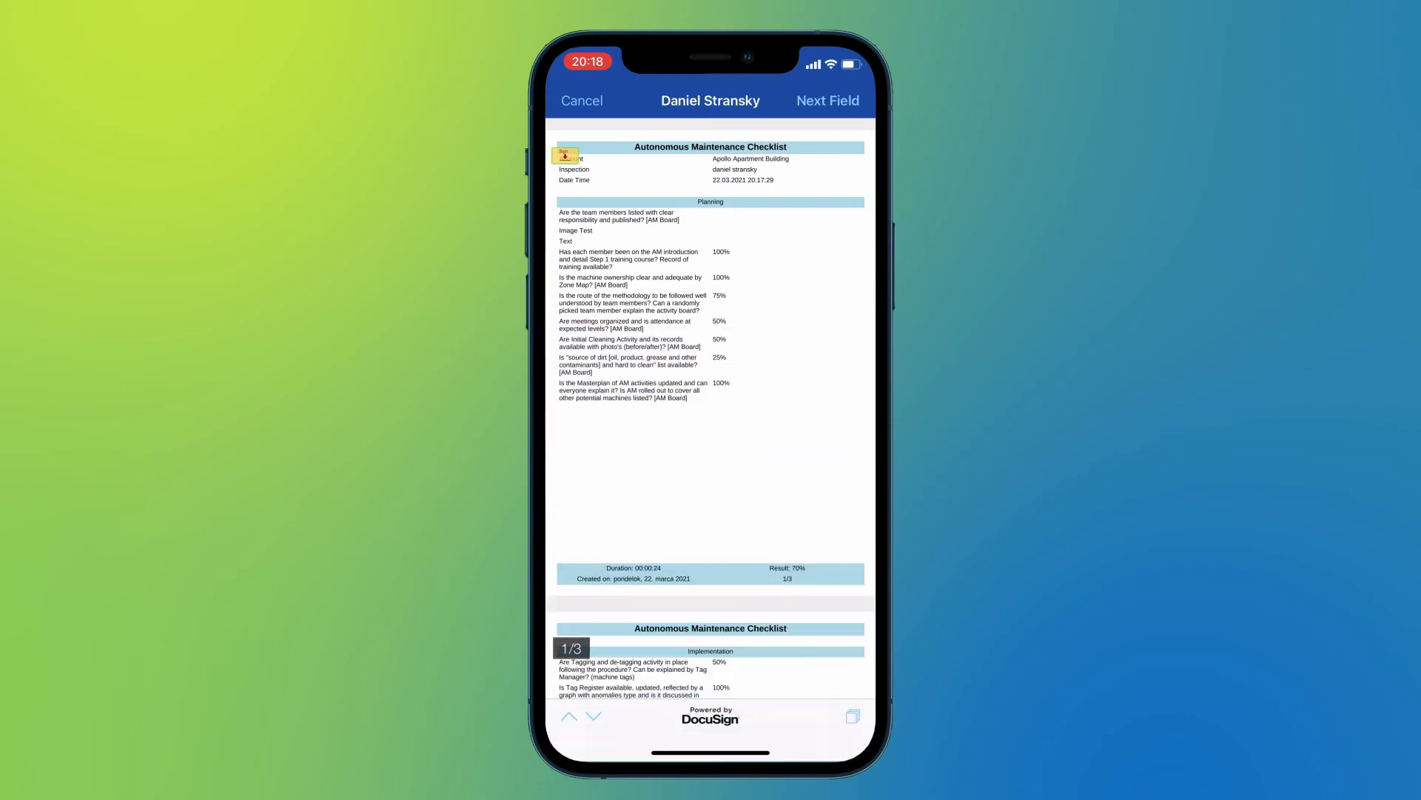
pyautogui.click(565, 153)
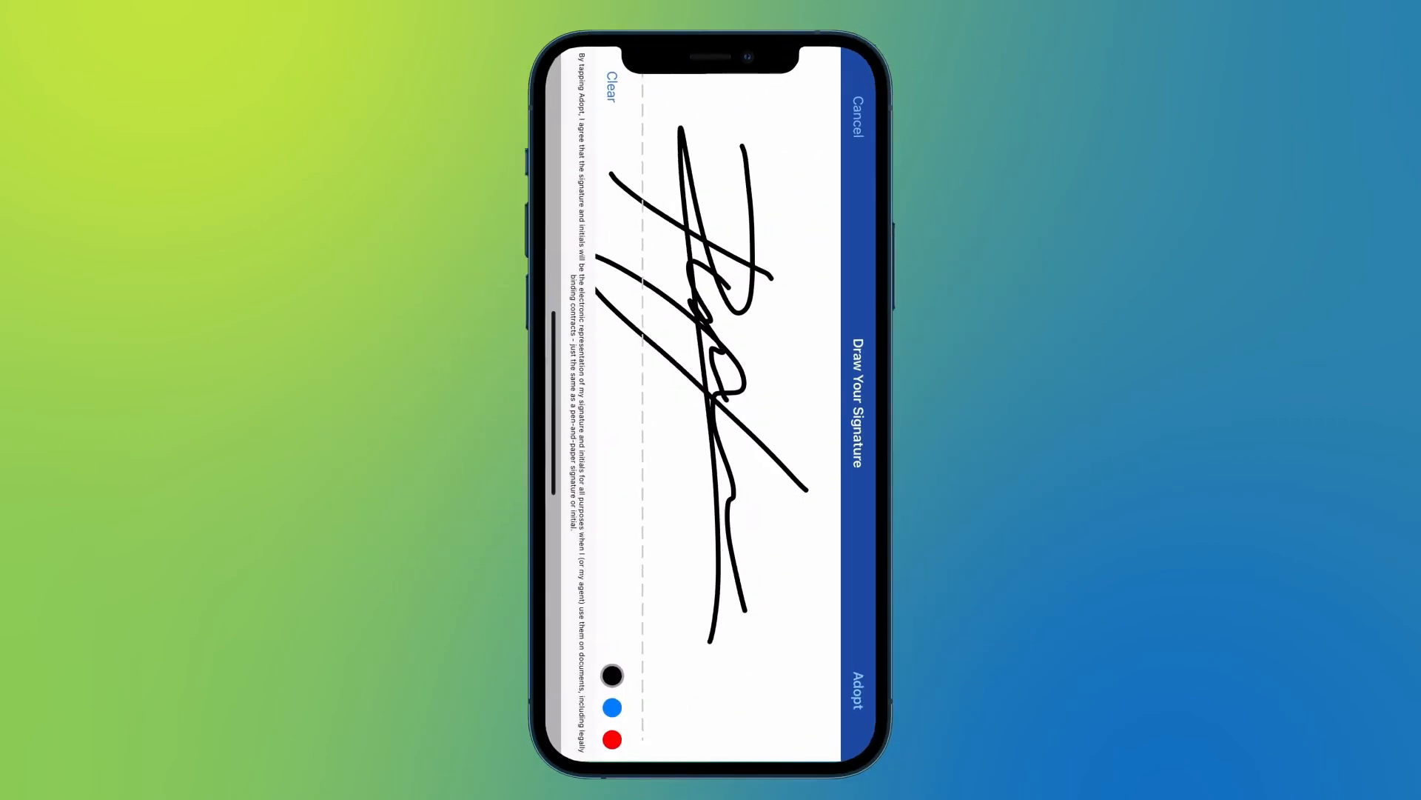
pyautogui.click(852, 675)
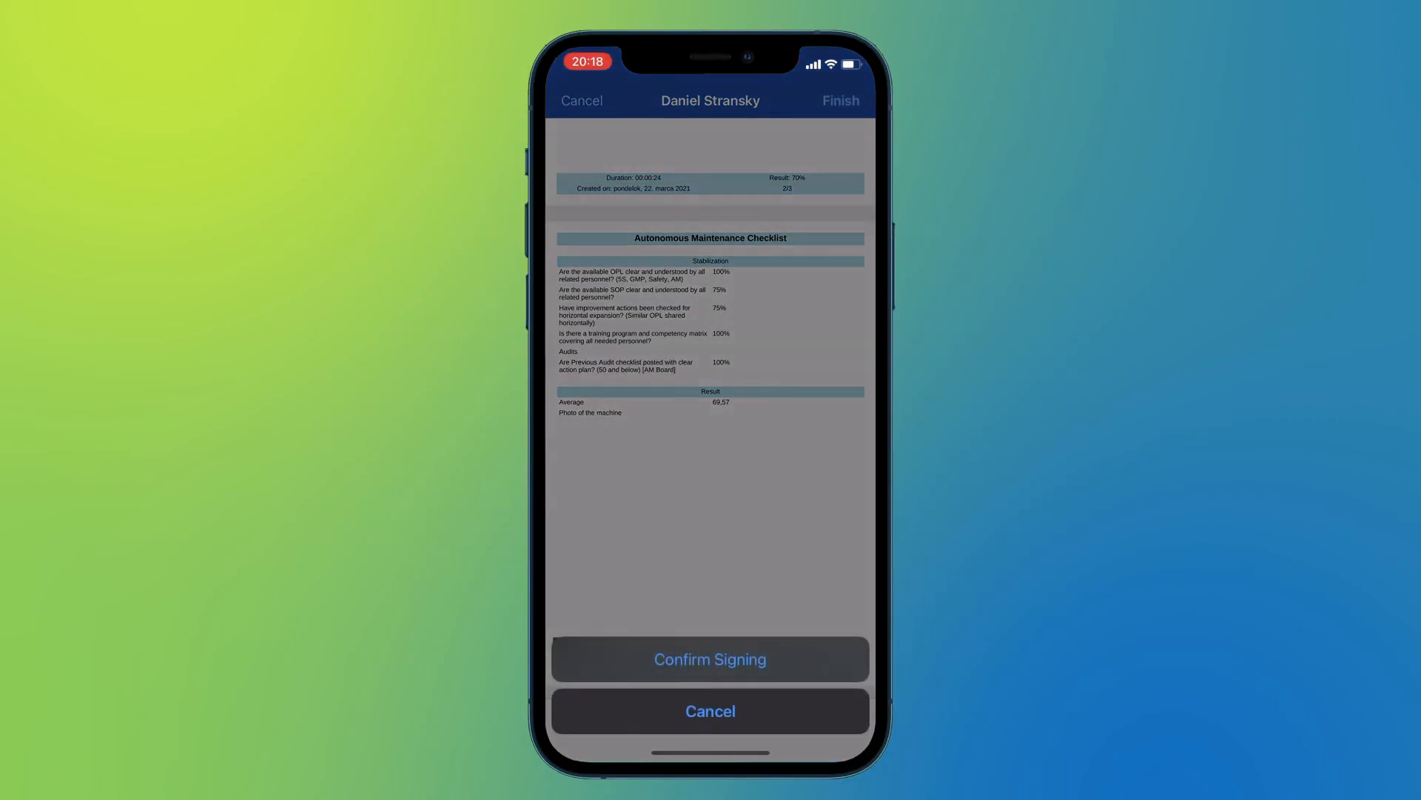